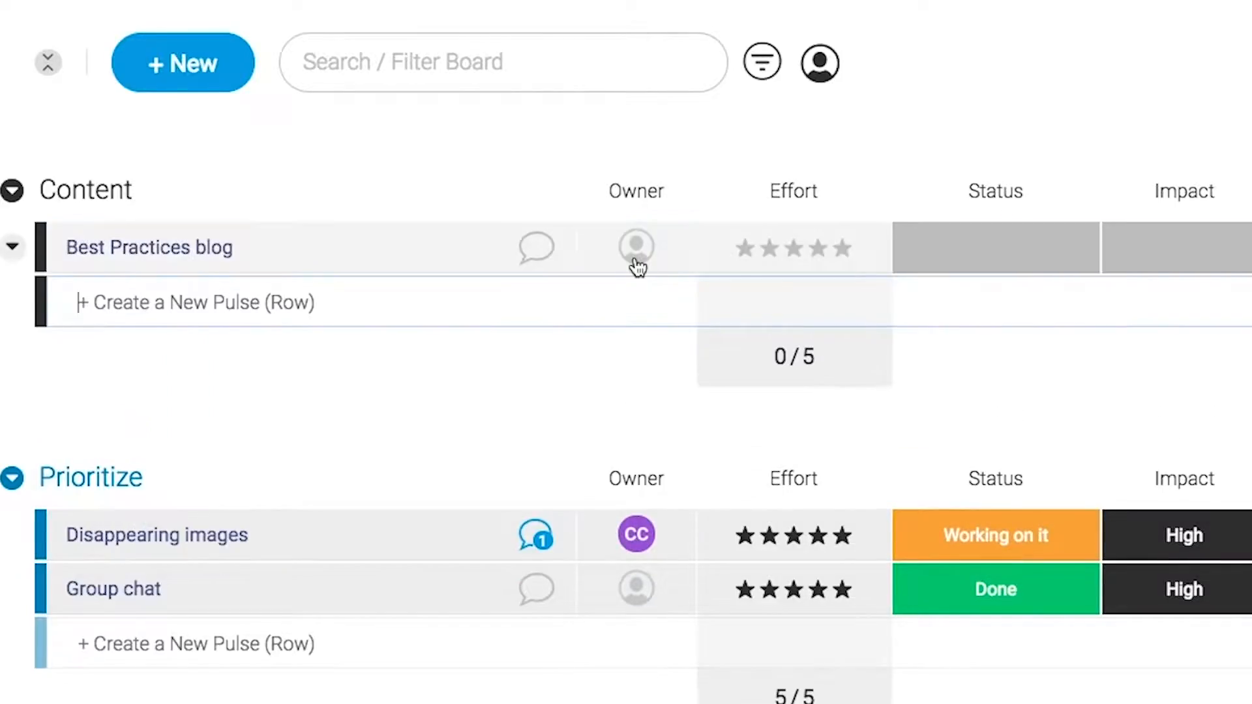
Set a team member as owner of the Content group's Best Practices blog pulse.
click(636, 246)
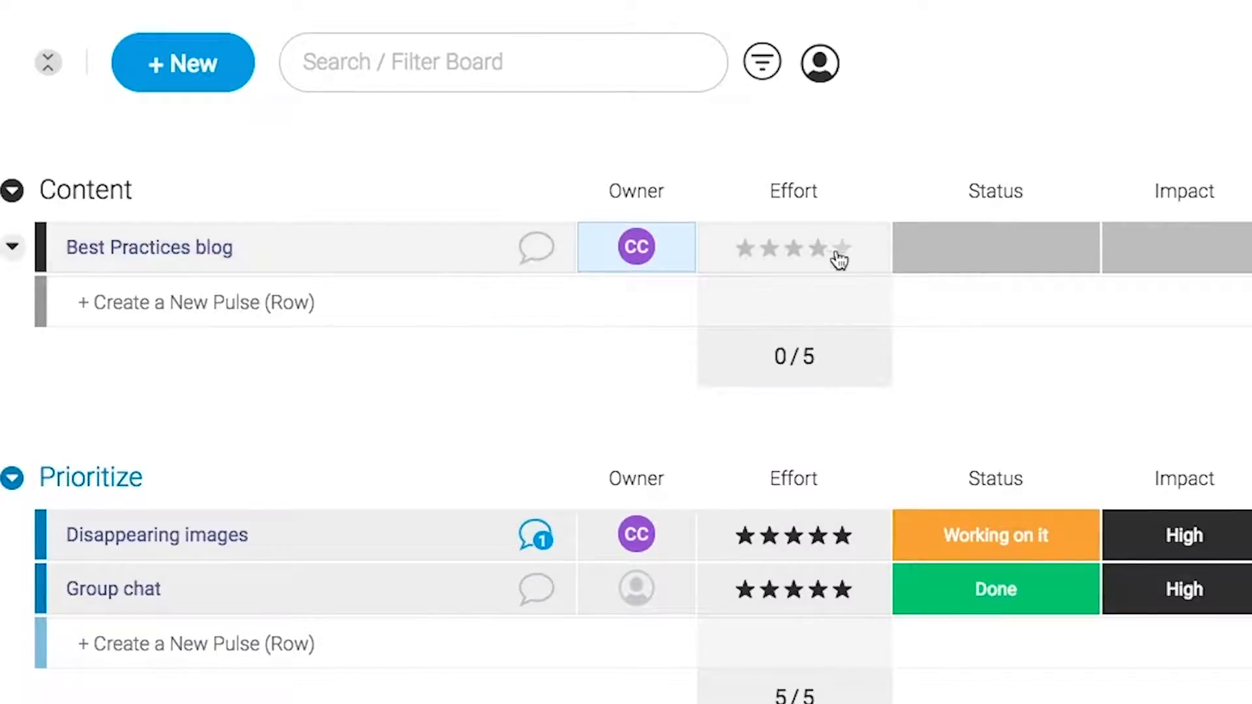
click(1181, 247)
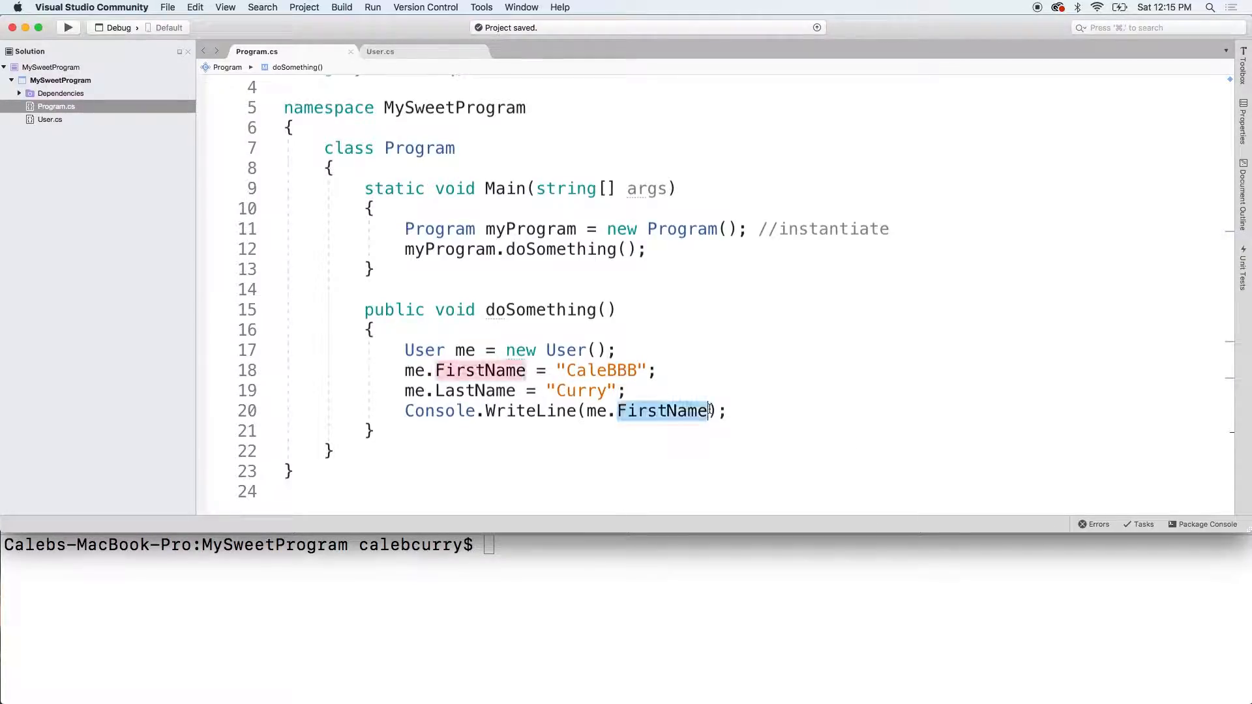
Print FirstName + " " + LastName, run dotnet run, and get 'calebbb Curry'.
text(+ "")
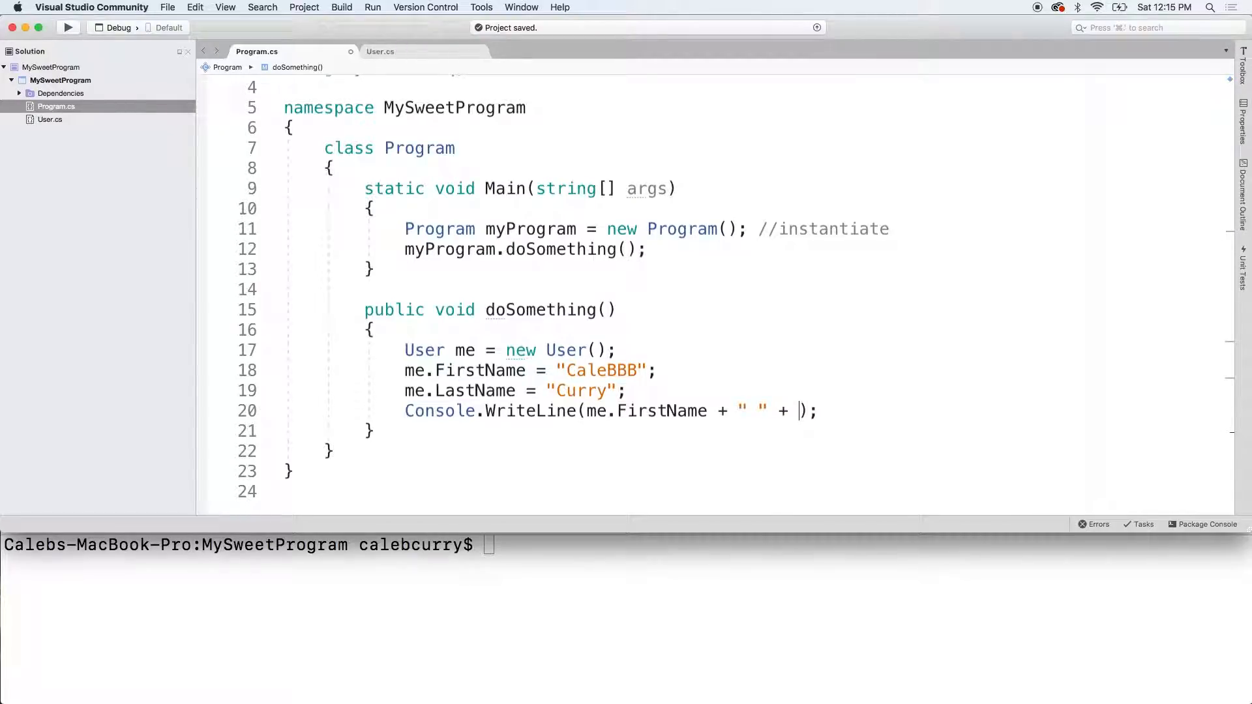
text(me.LastName)
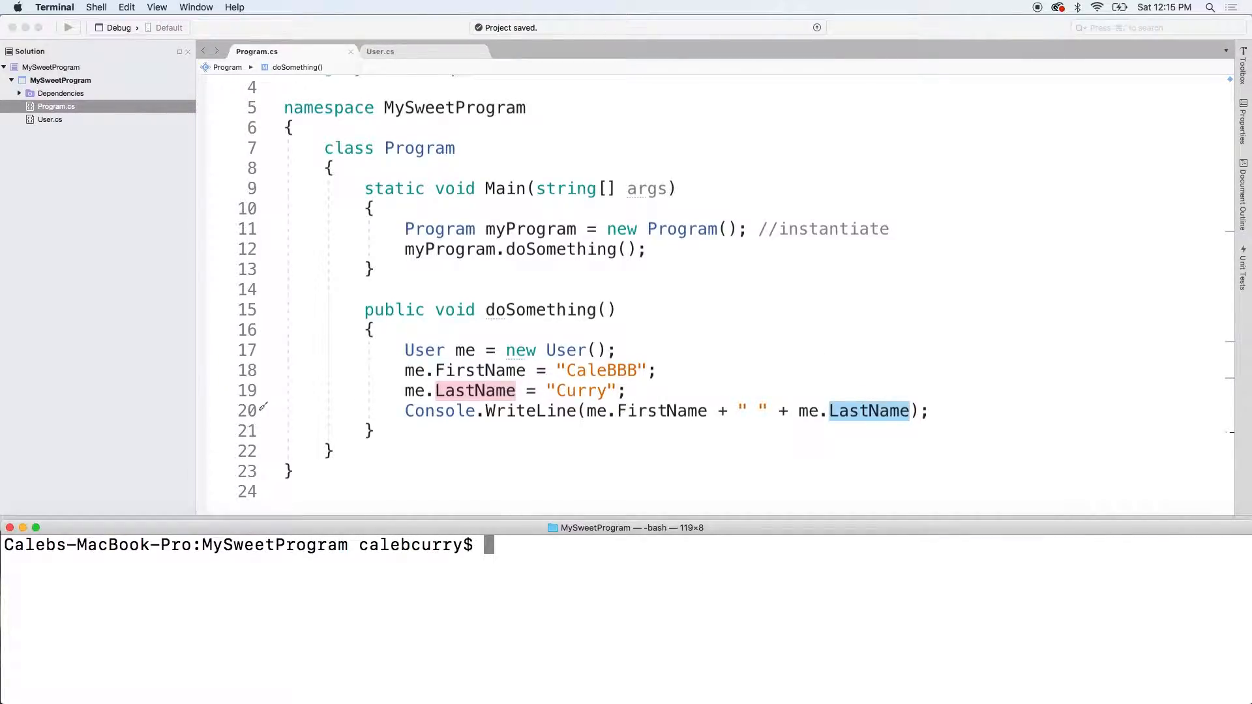
text(dotnet run)
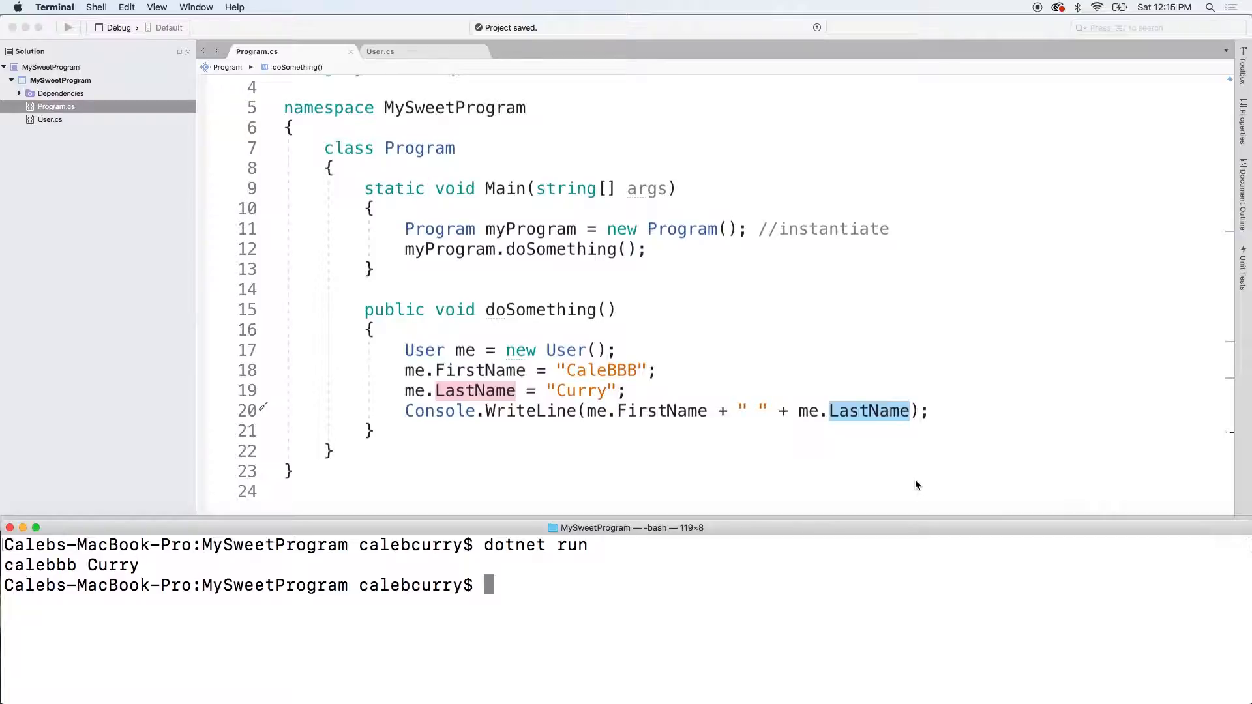
mouse_move(623, 480)
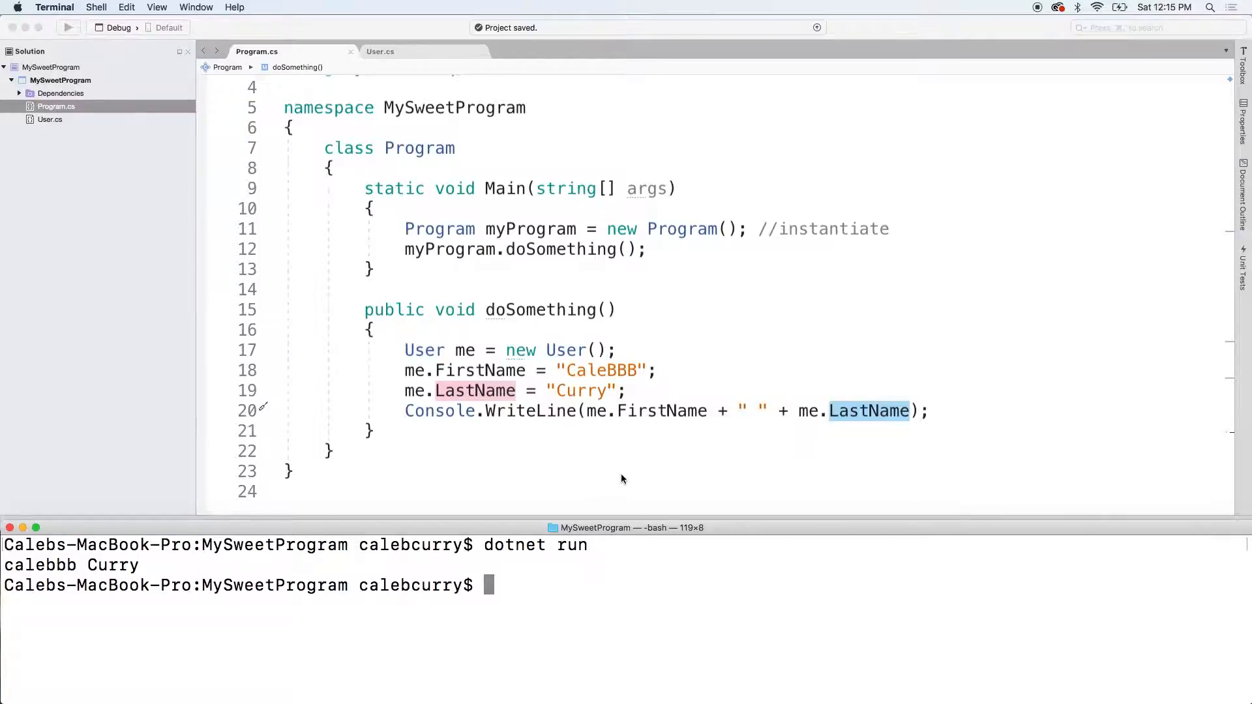
double_click(600, 370)
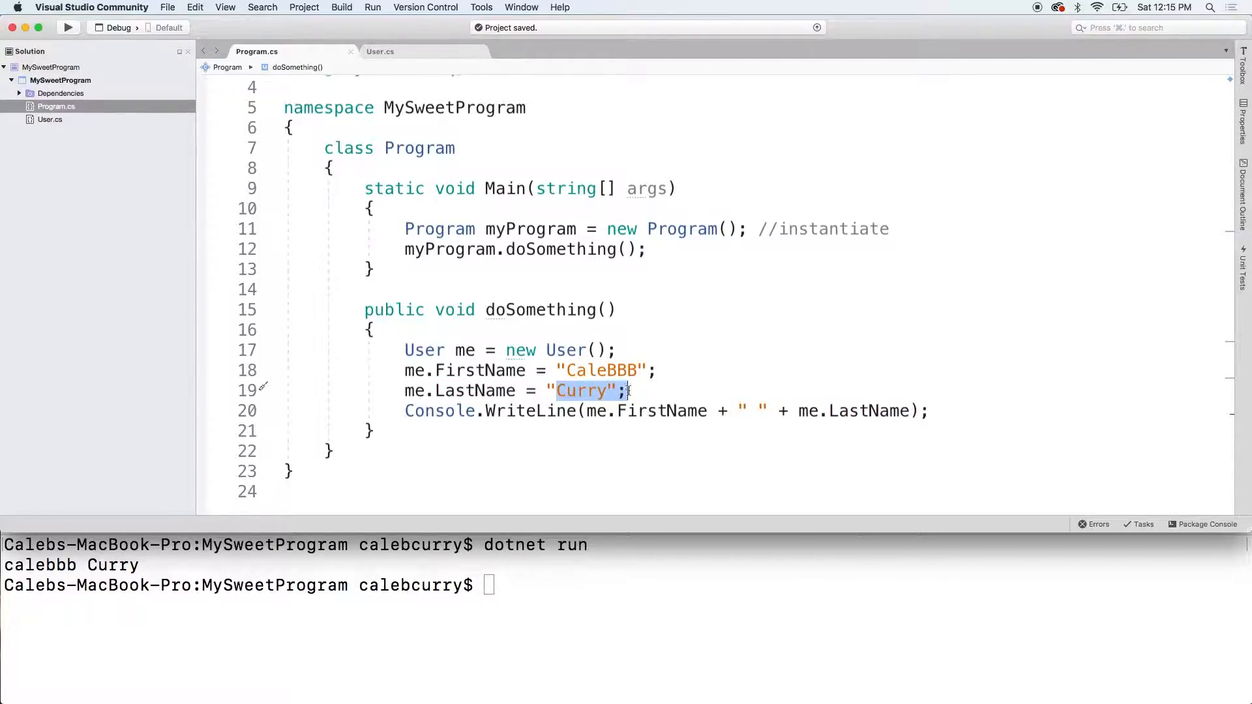
Deselect the code before switching to the User.cs file.
click(647, 390)
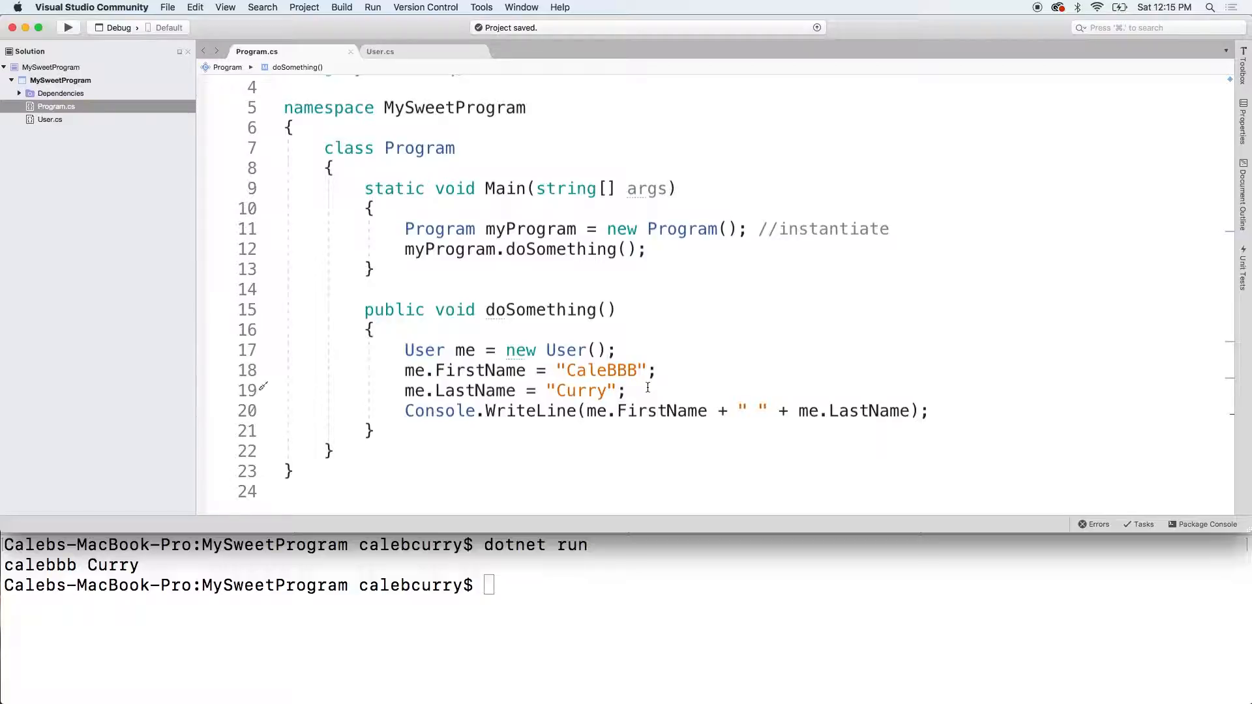
mouse_move(406, 52)
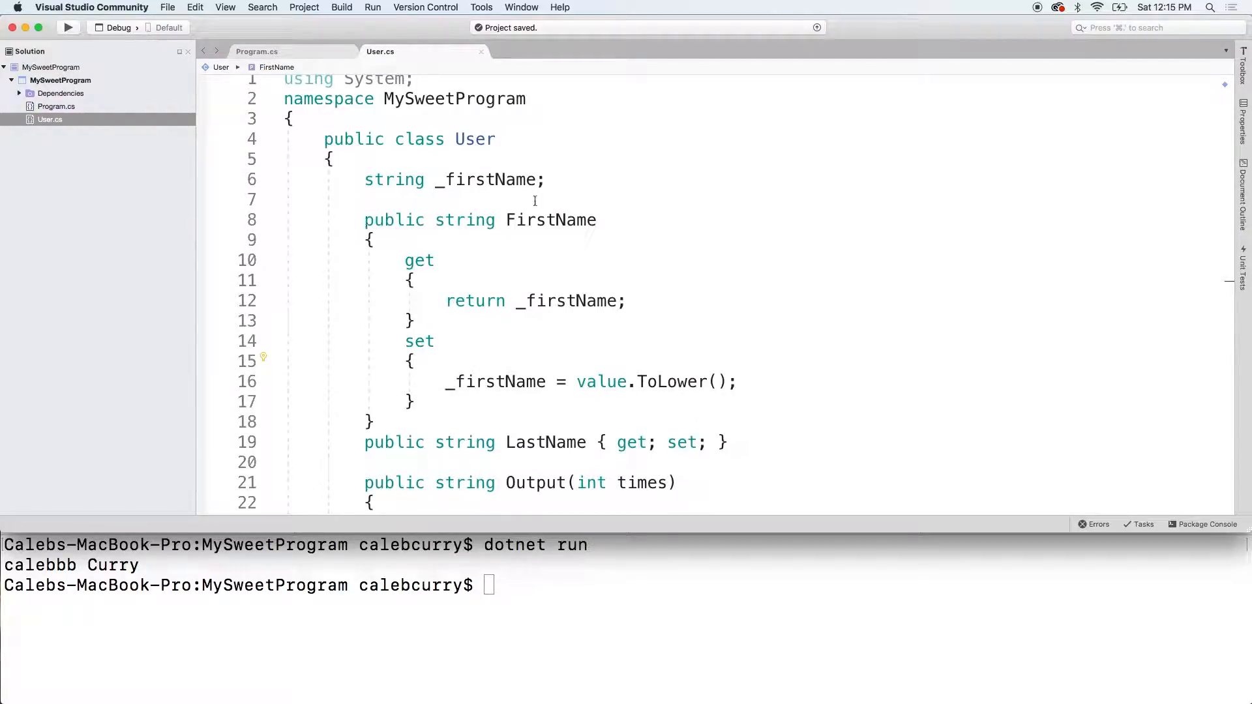
mouse_move(443, 299)
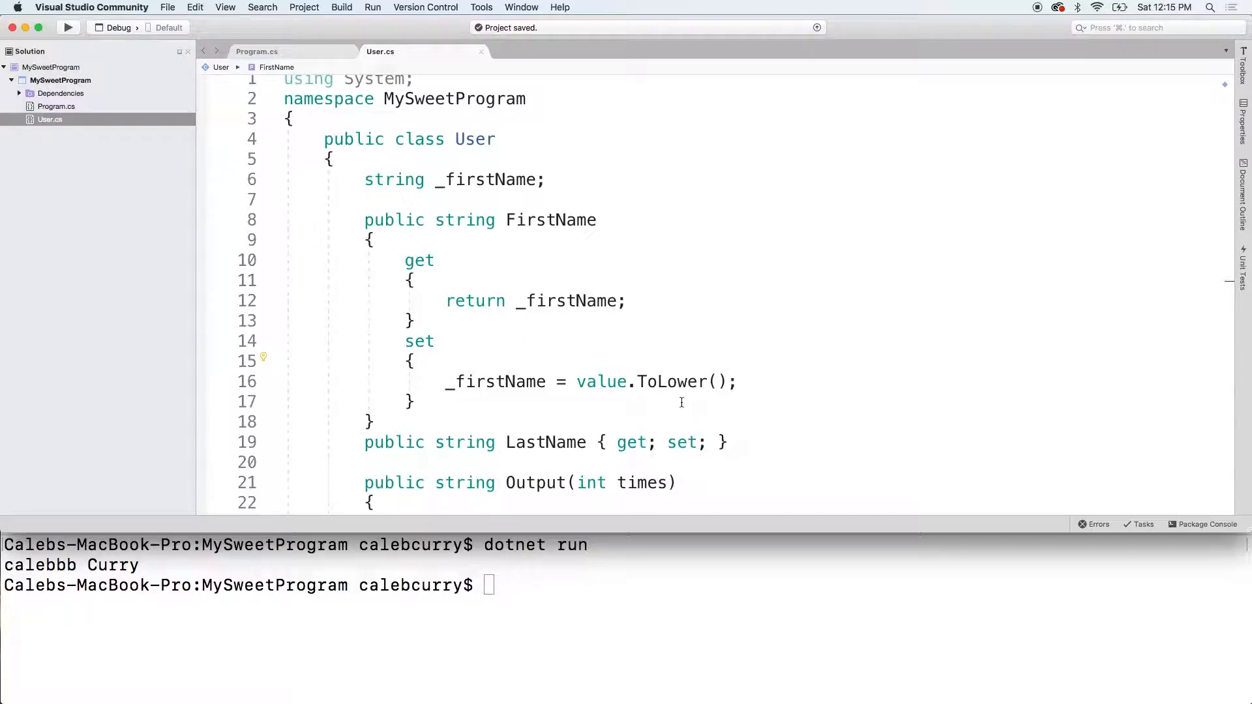
mouse_move(402, 240)
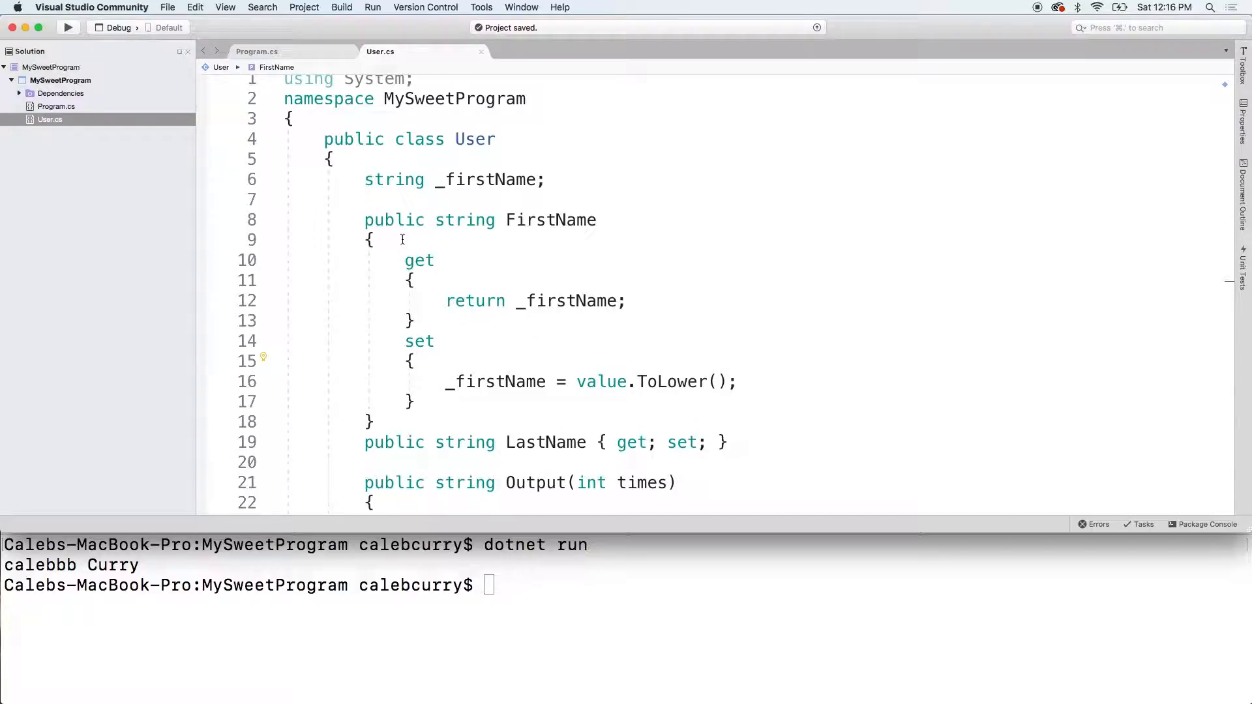
Replace FirstName's custom getter and setter bodies with get; set;.
drag(405, 260, 739, 382)
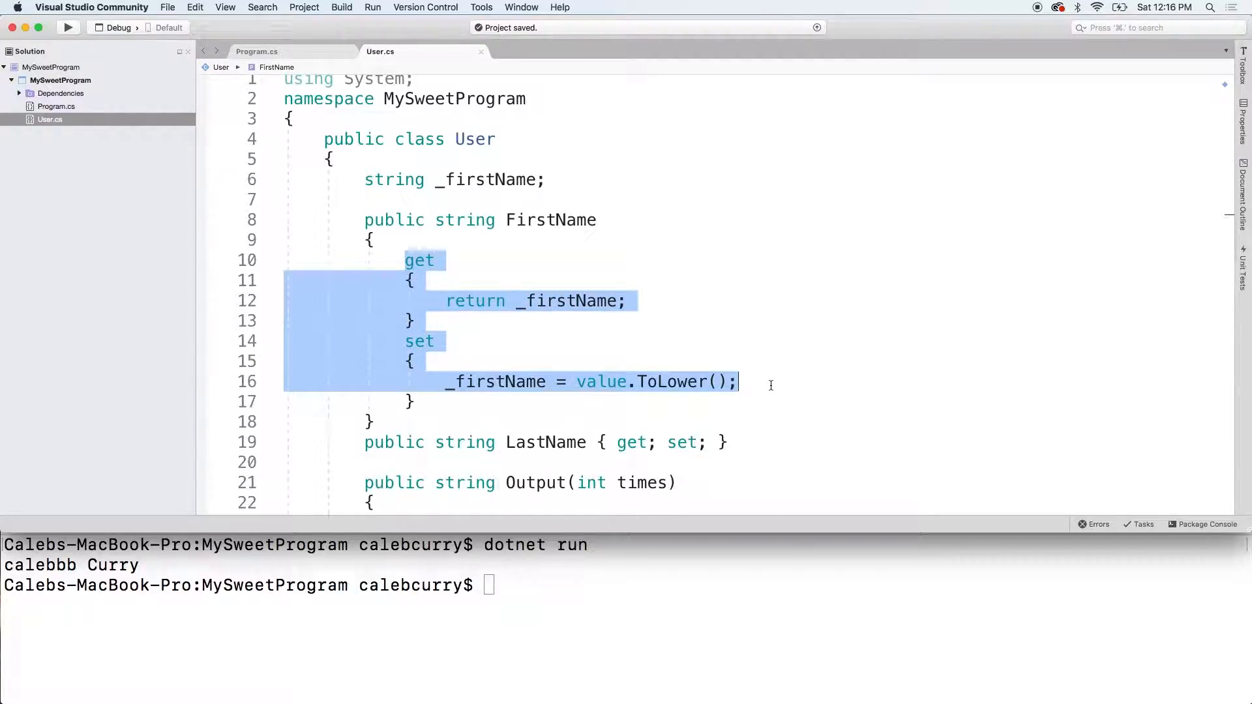
text(getl)
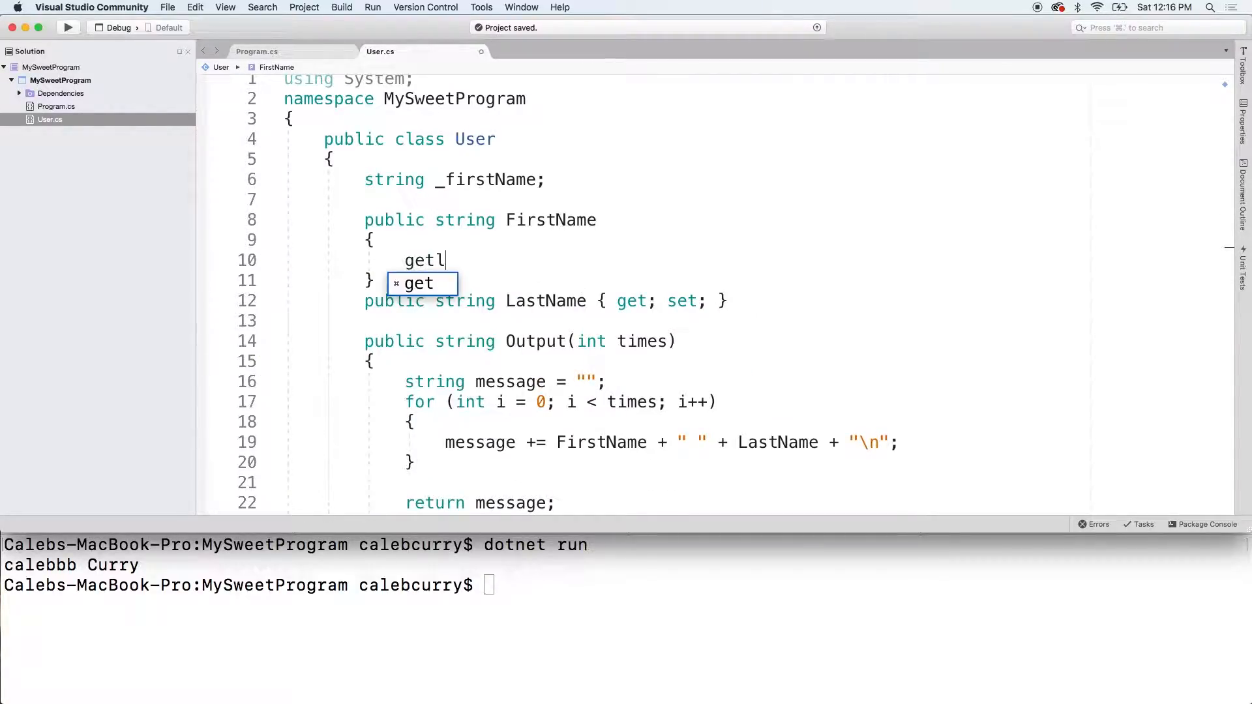
text(; se)
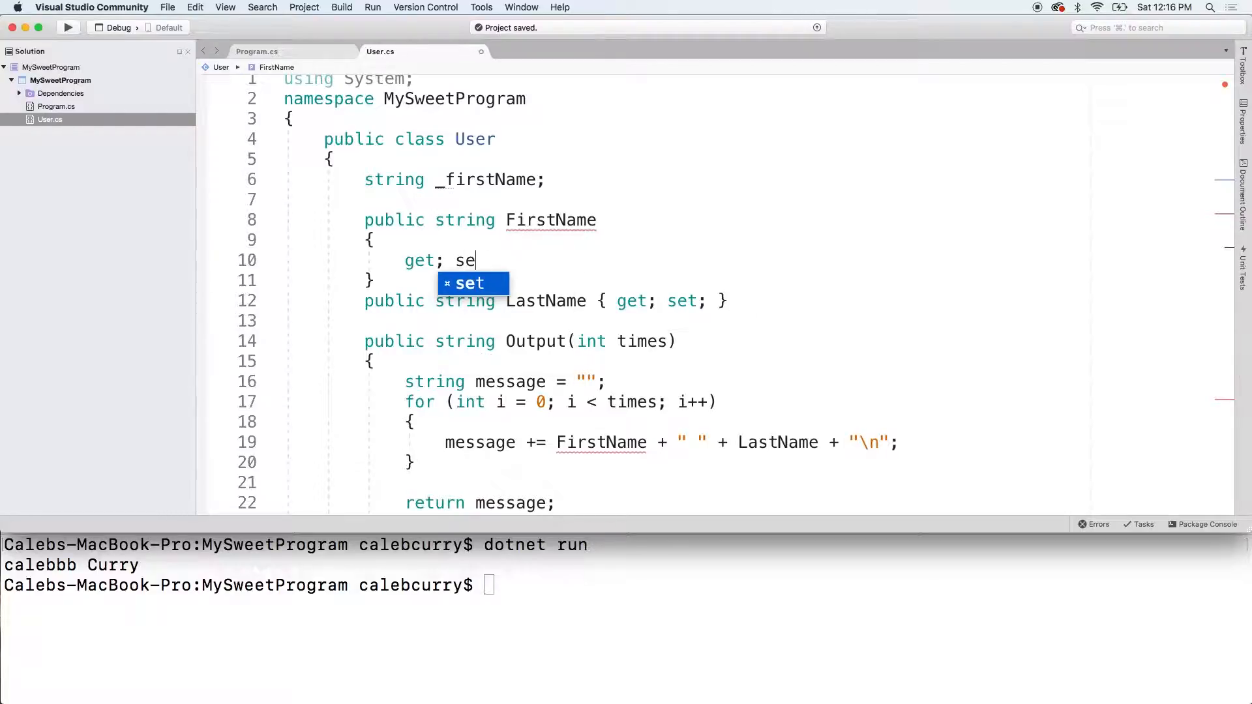
key(tab)
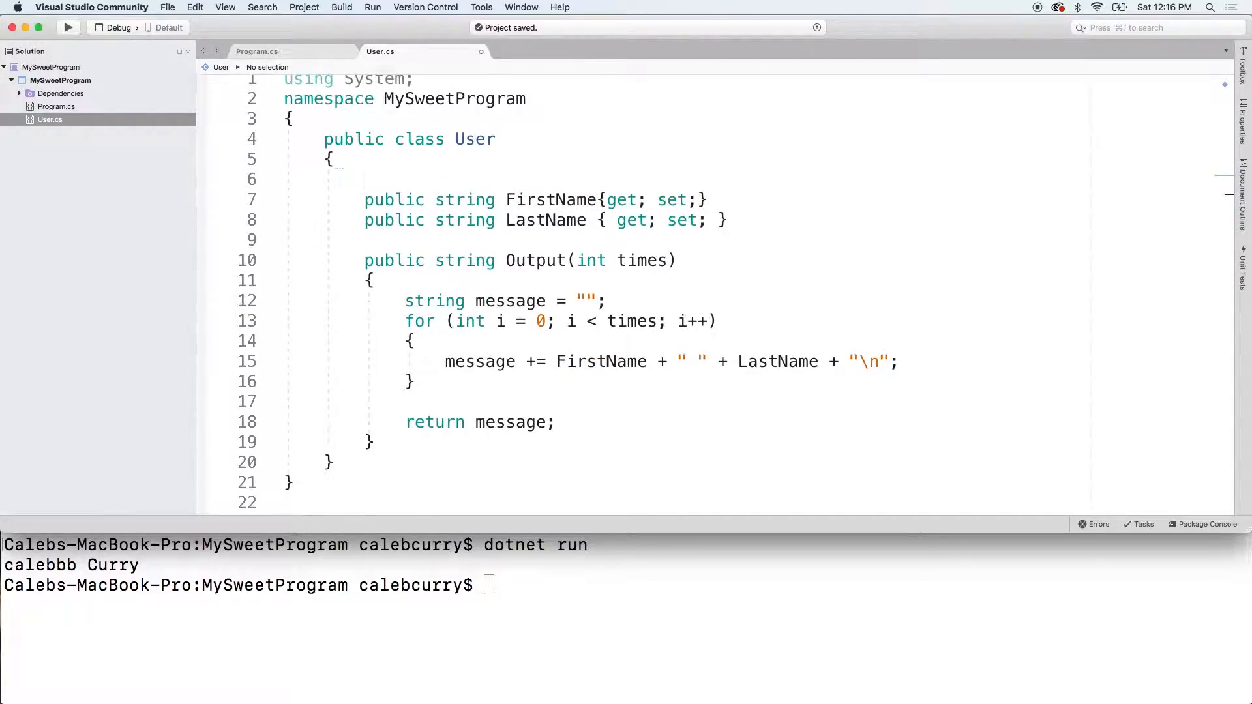
Add a public string FullName property whose getter returns FirstName + " " + LastName.
text(public string FullName)
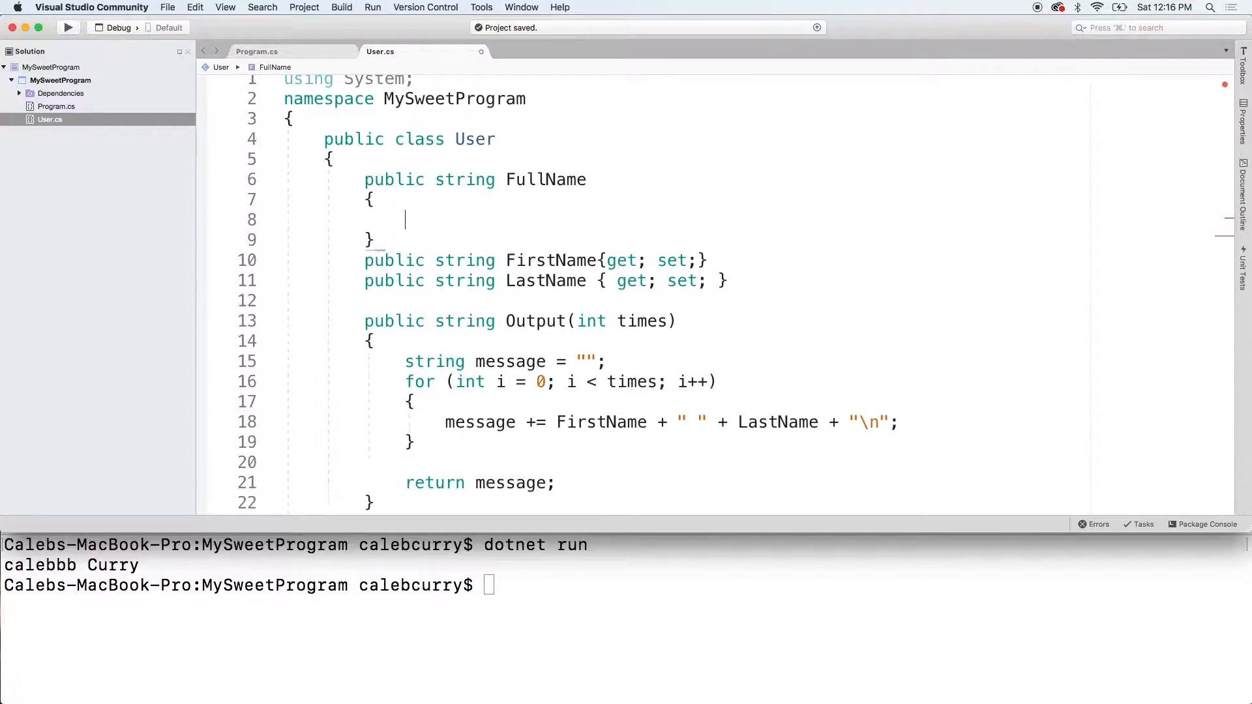
text(get { })
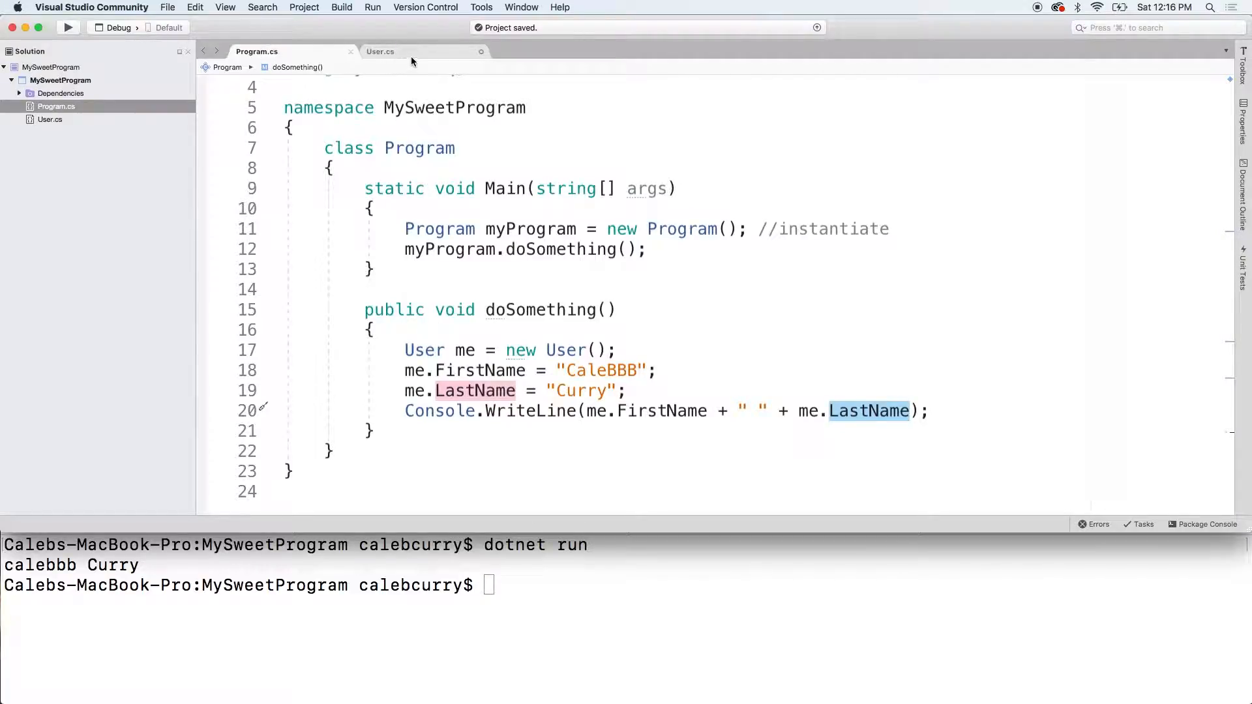
click(380, 51)
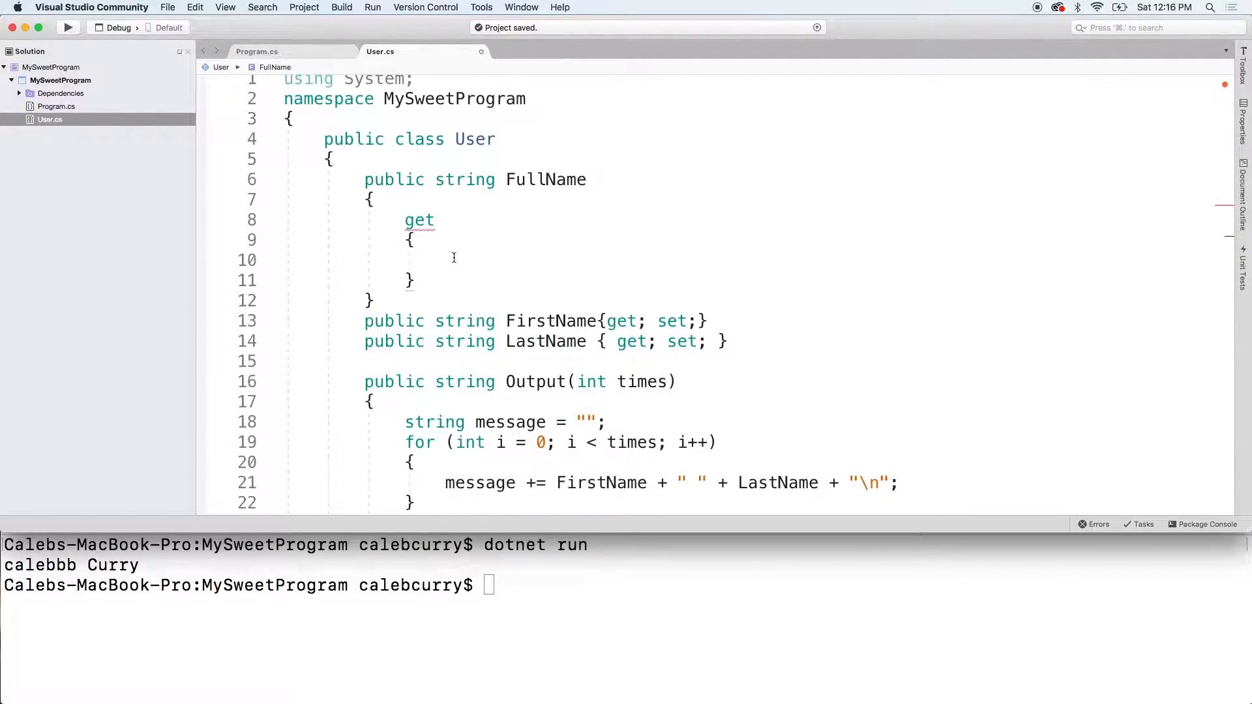
text(FirstName + " " +)
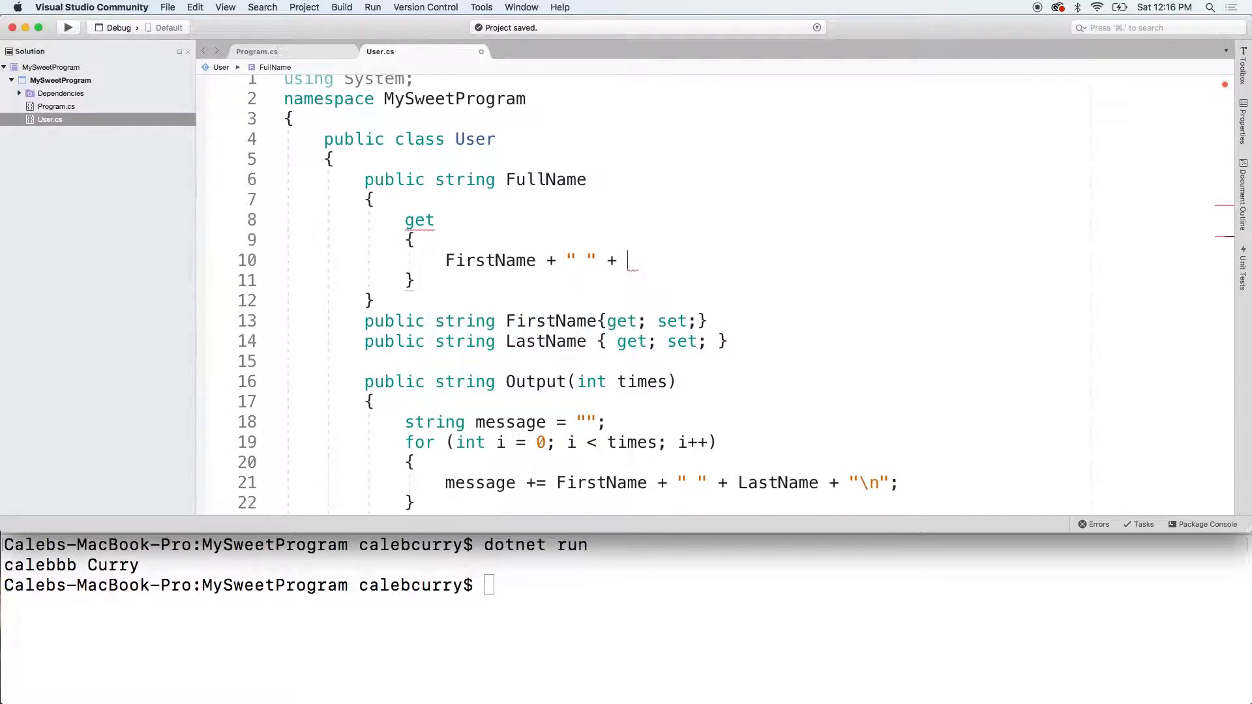
text(LastName;)
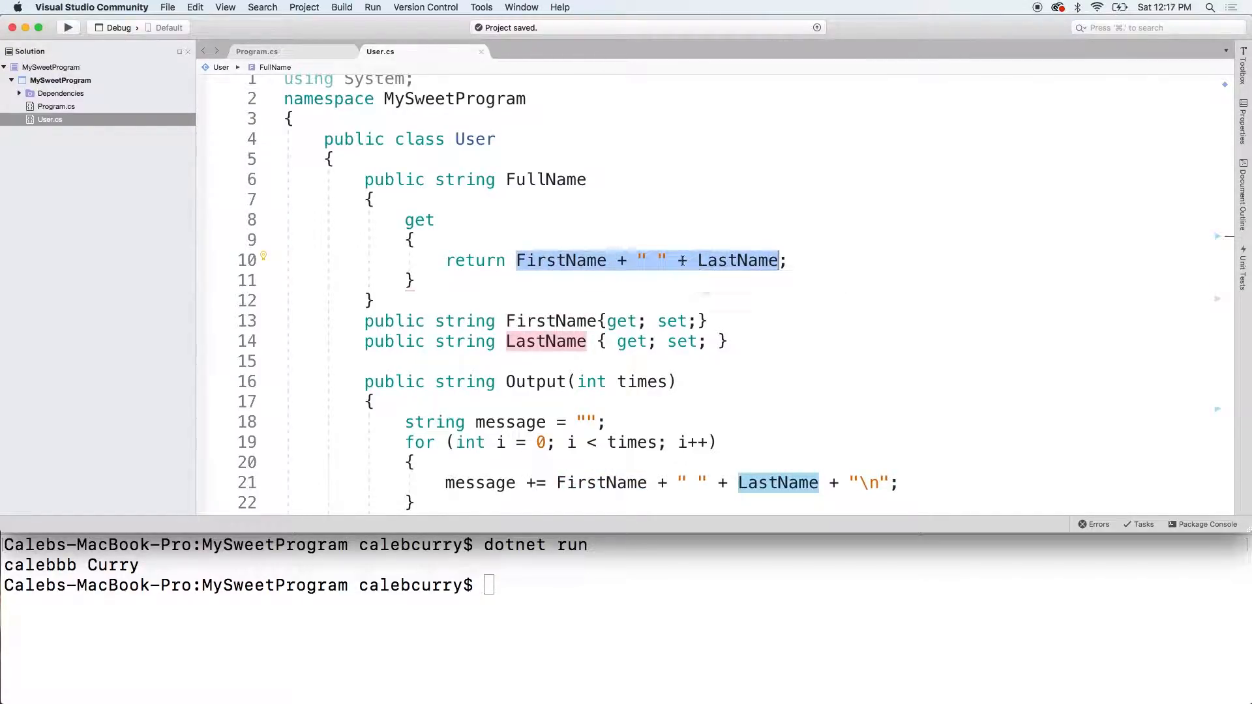
mouse_move(466, 178)
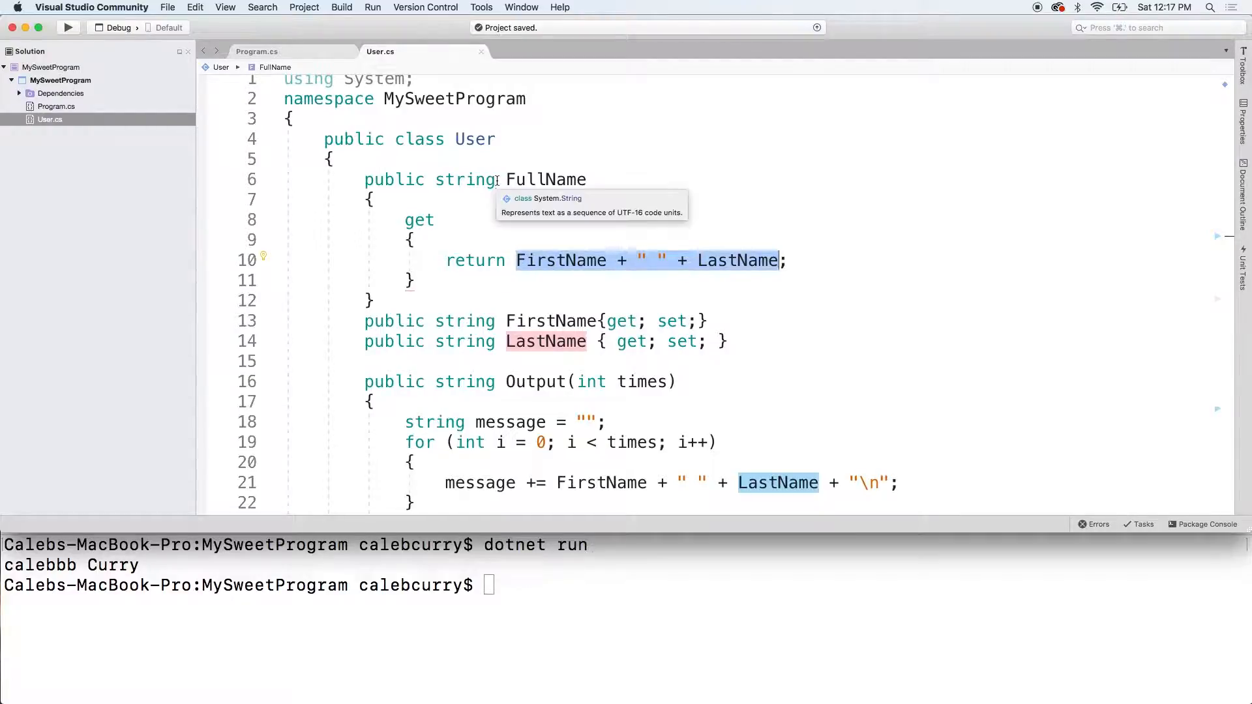
click(465, 178)
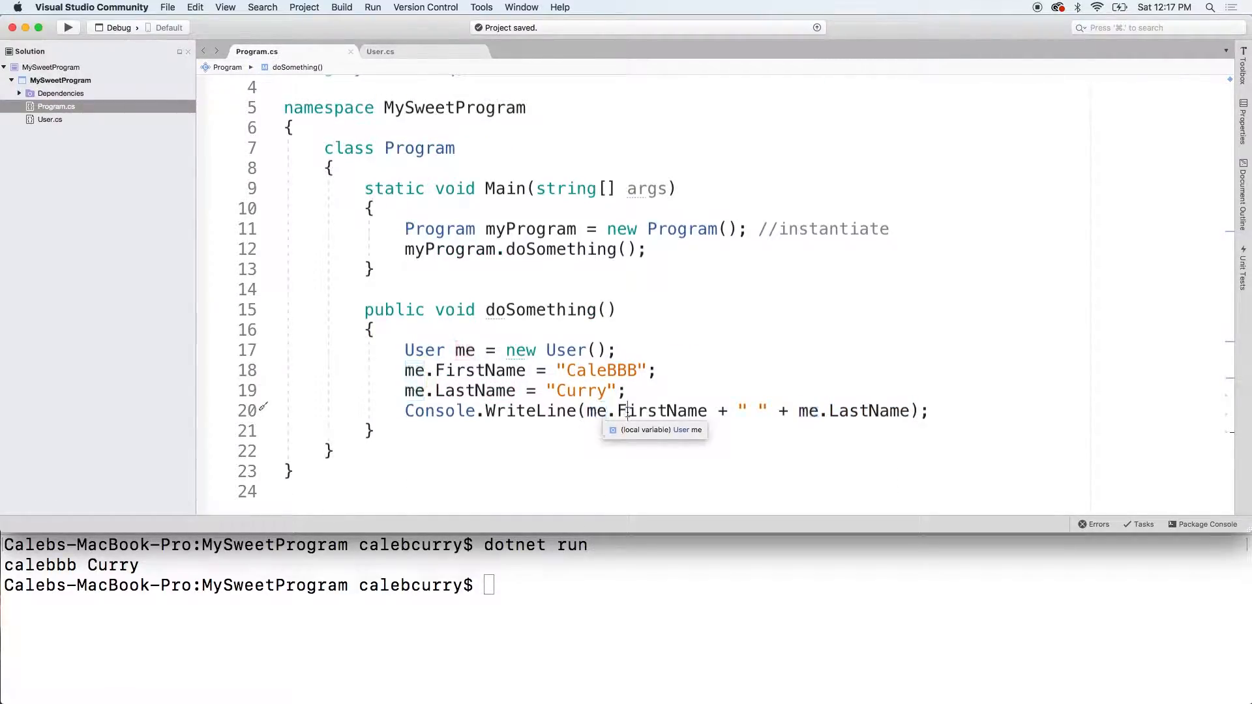
Change the WriteLine call in Program.cs to print me.FullName.
text(Full);)
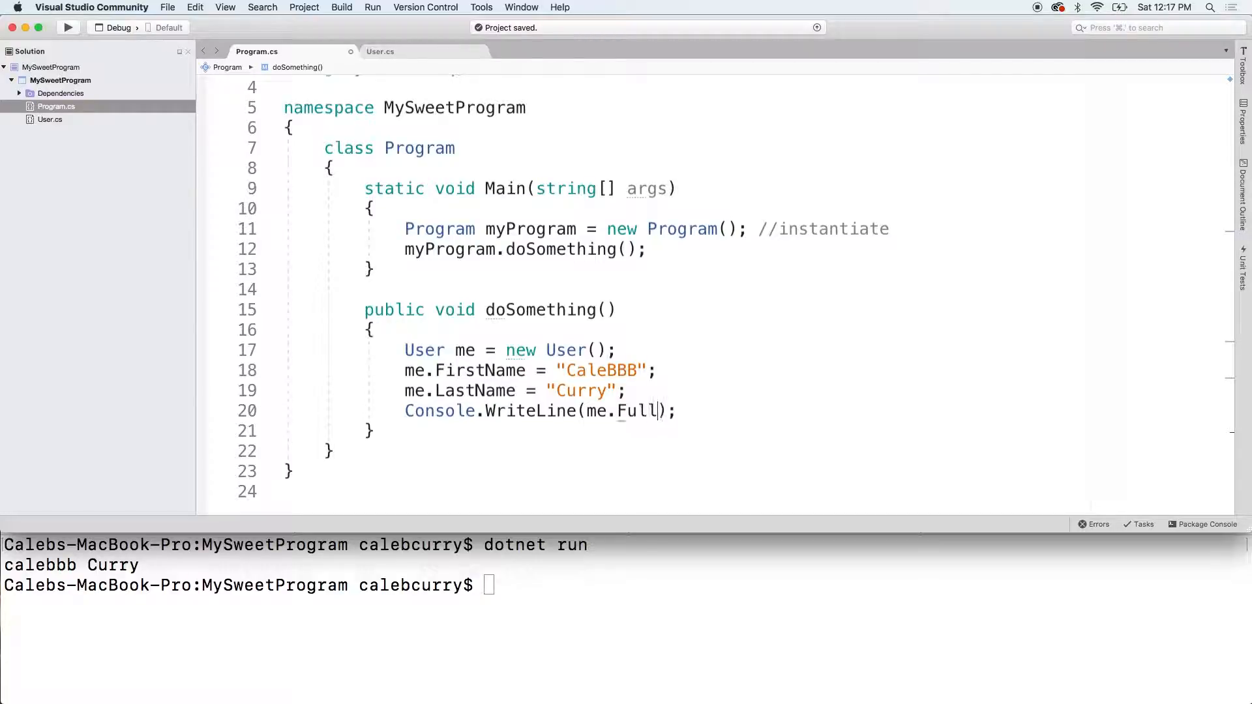
text(Name)
click(626, 586)
text(dotnet run)
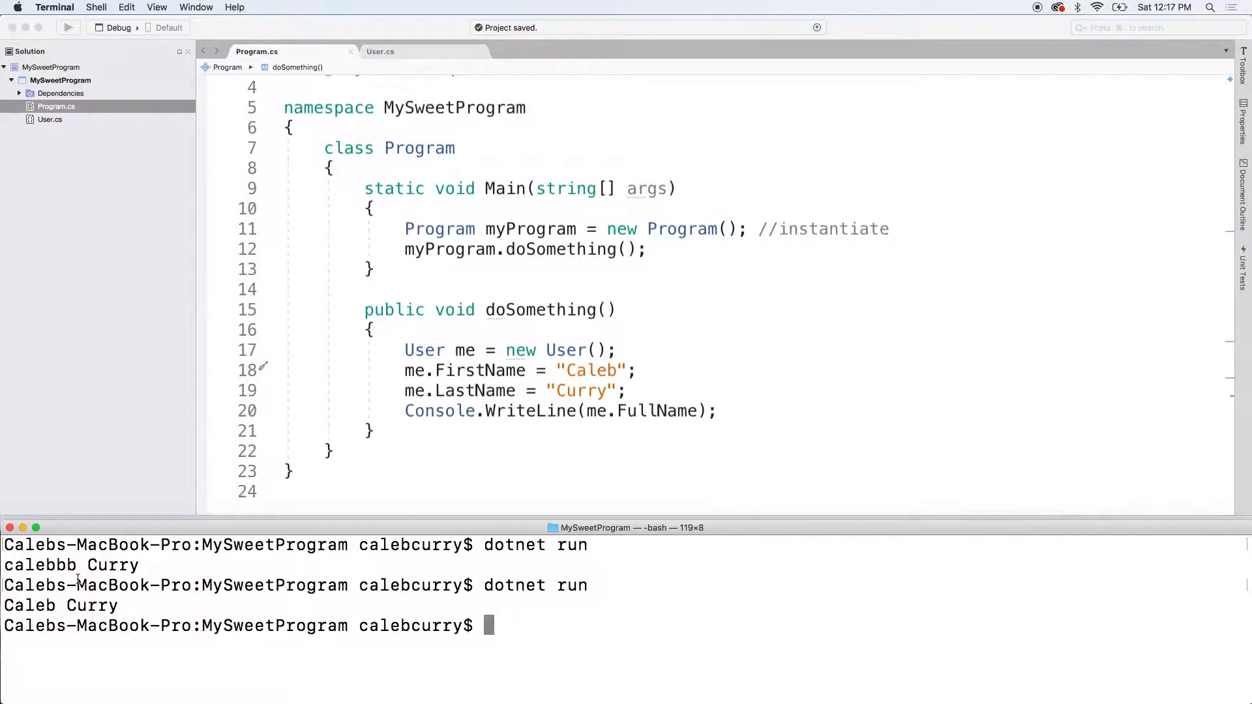
mouse_move(232, 637)
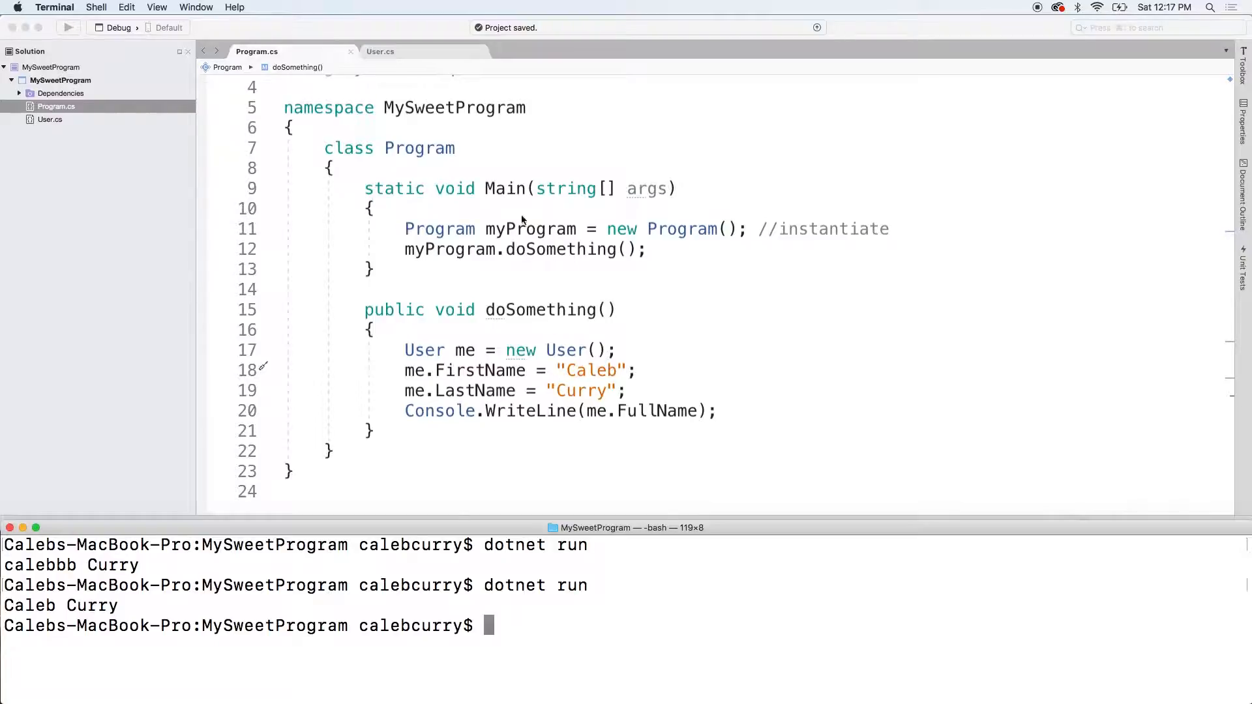
In User.cs, add a new line after FullName's get block.
click(380, 50)
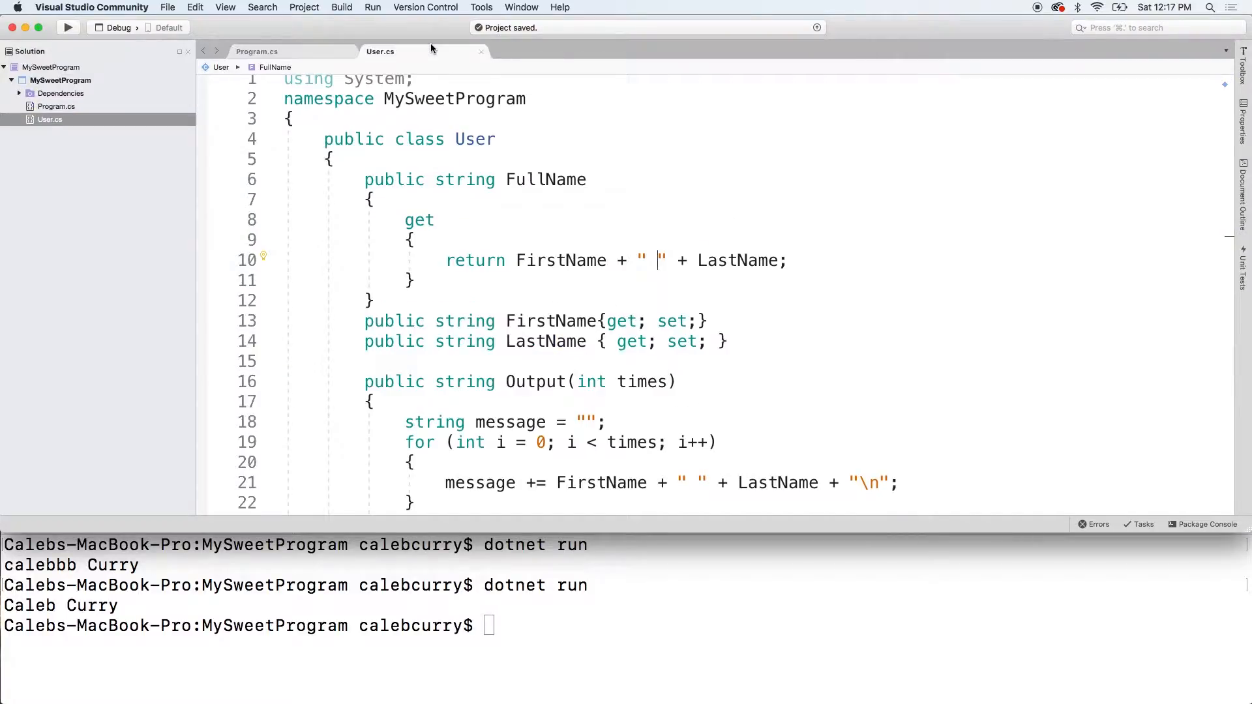
mouse_move(545, 179)
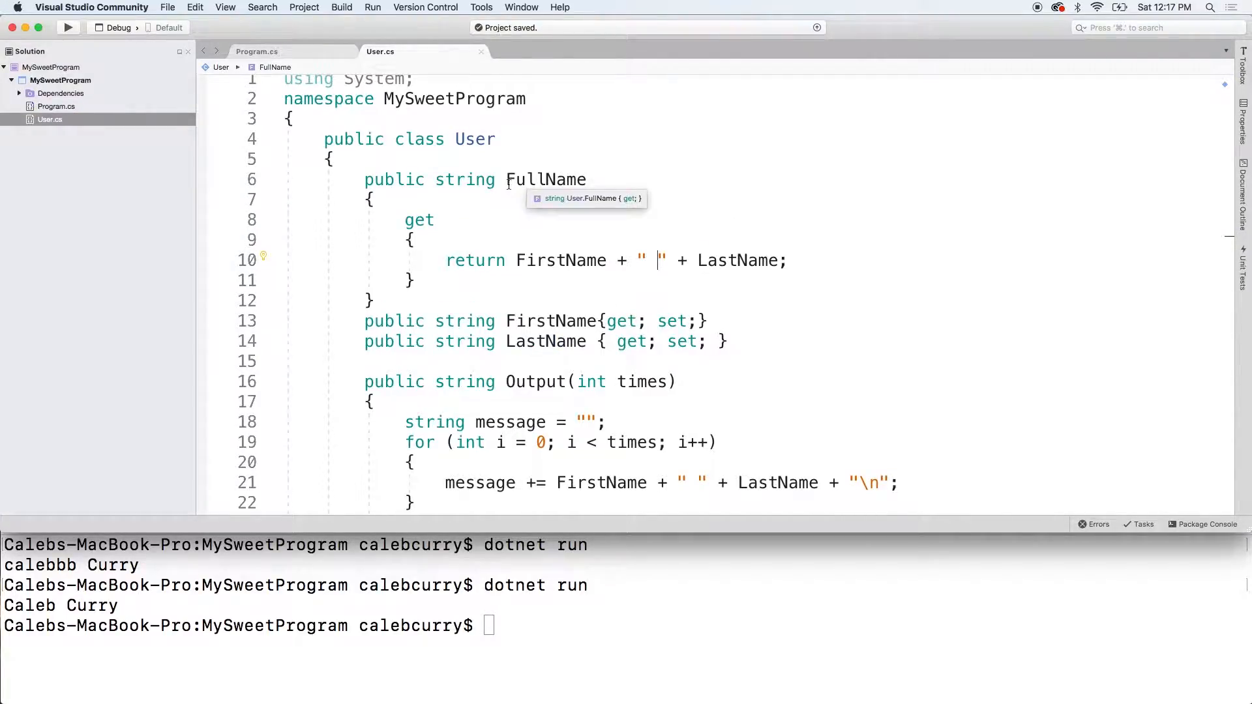
mouse_move(816, 280)
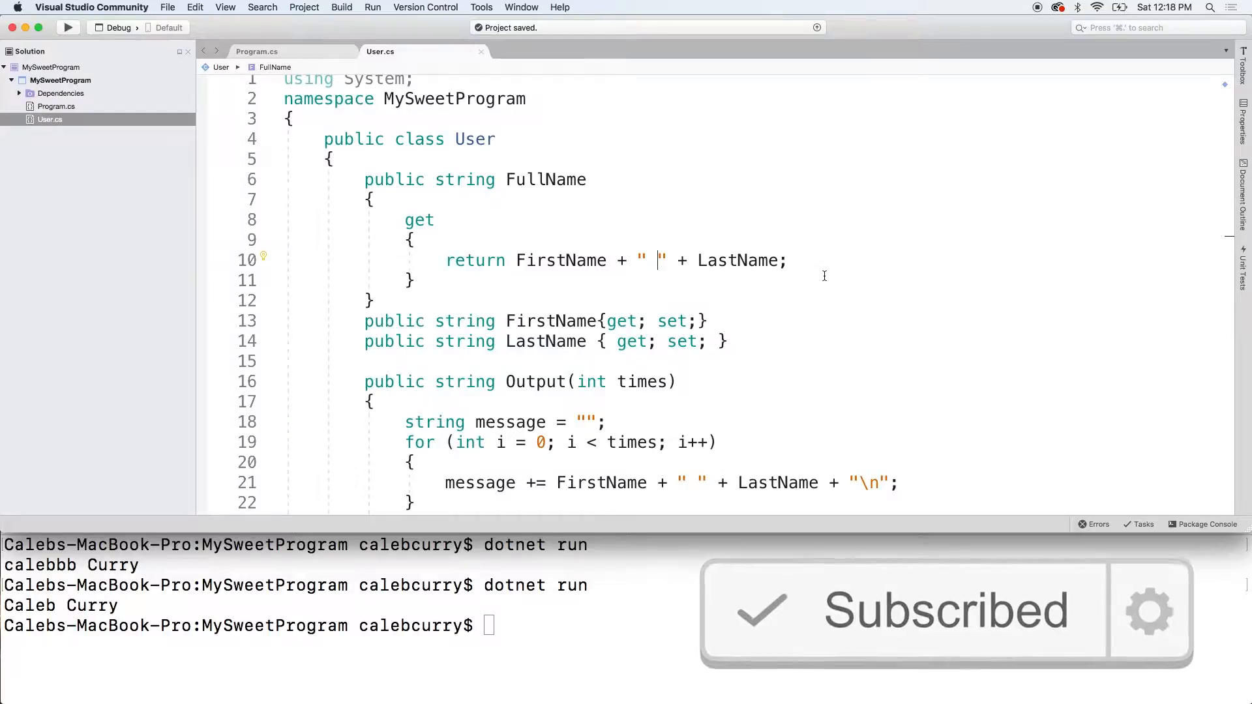
click(551, 320)
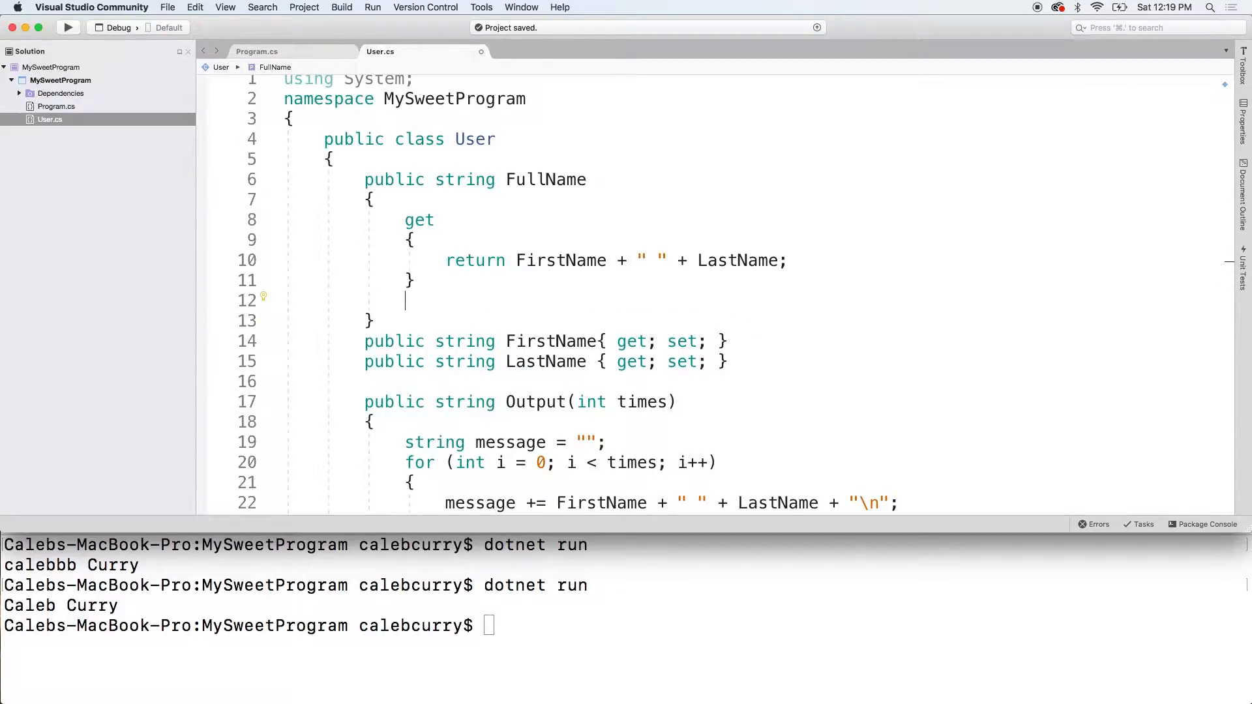
Add a set block to FullName, typing a value.Split attempt, then deleting it.
text(set)
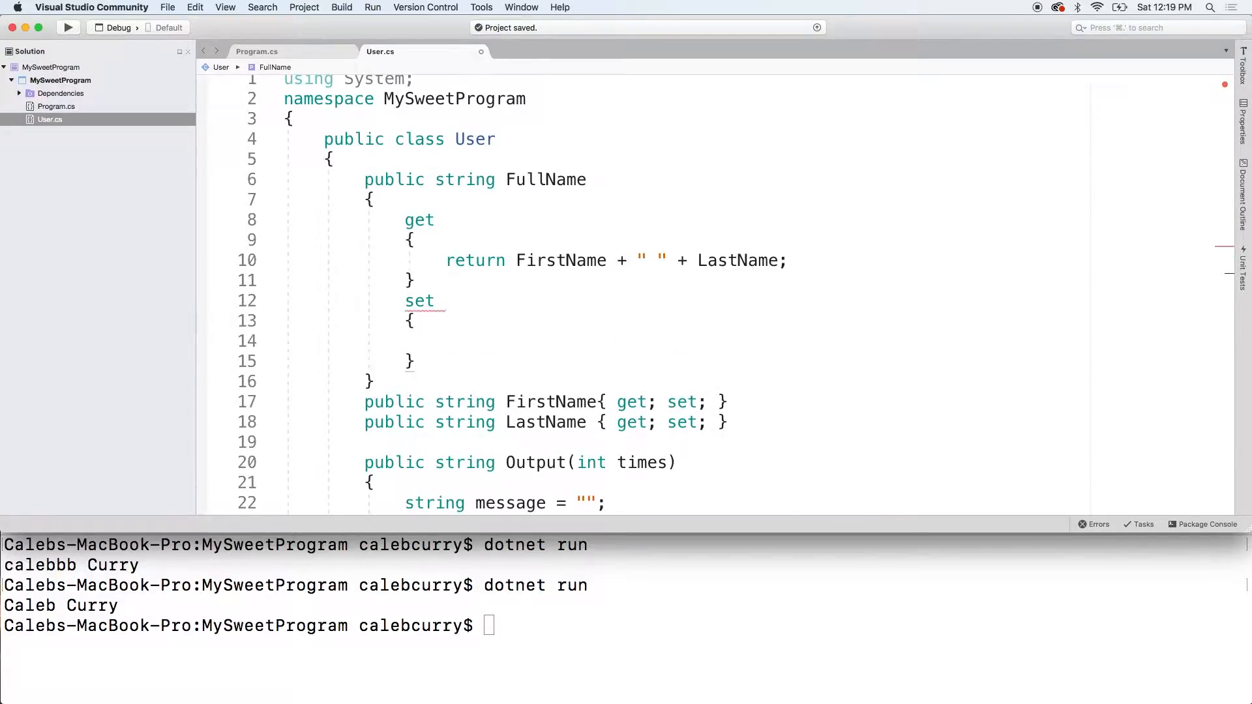
text(v)
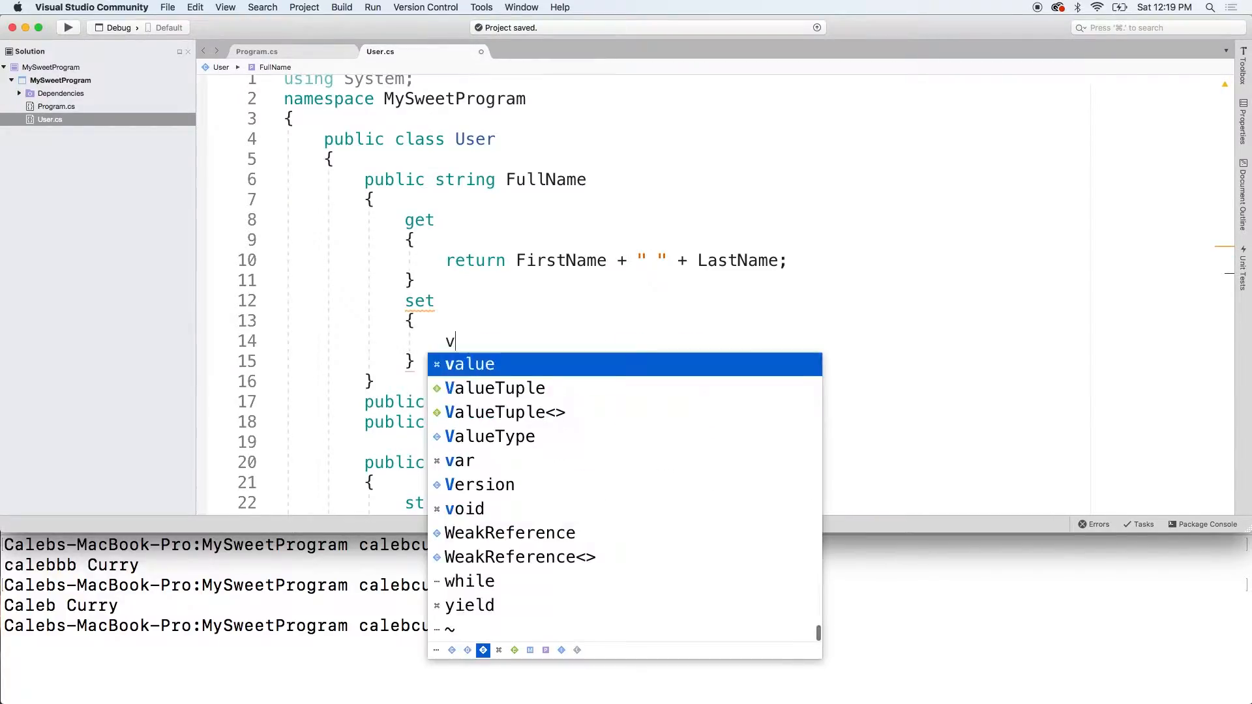
text(alue)
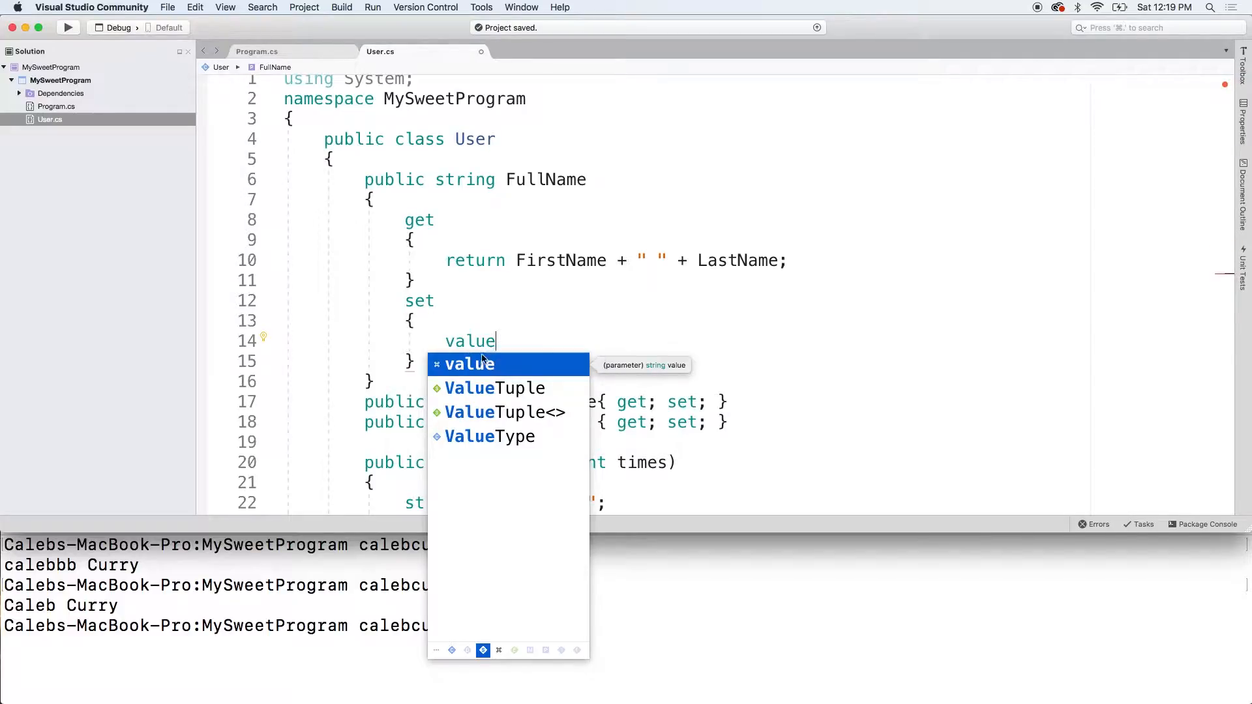
text(.)
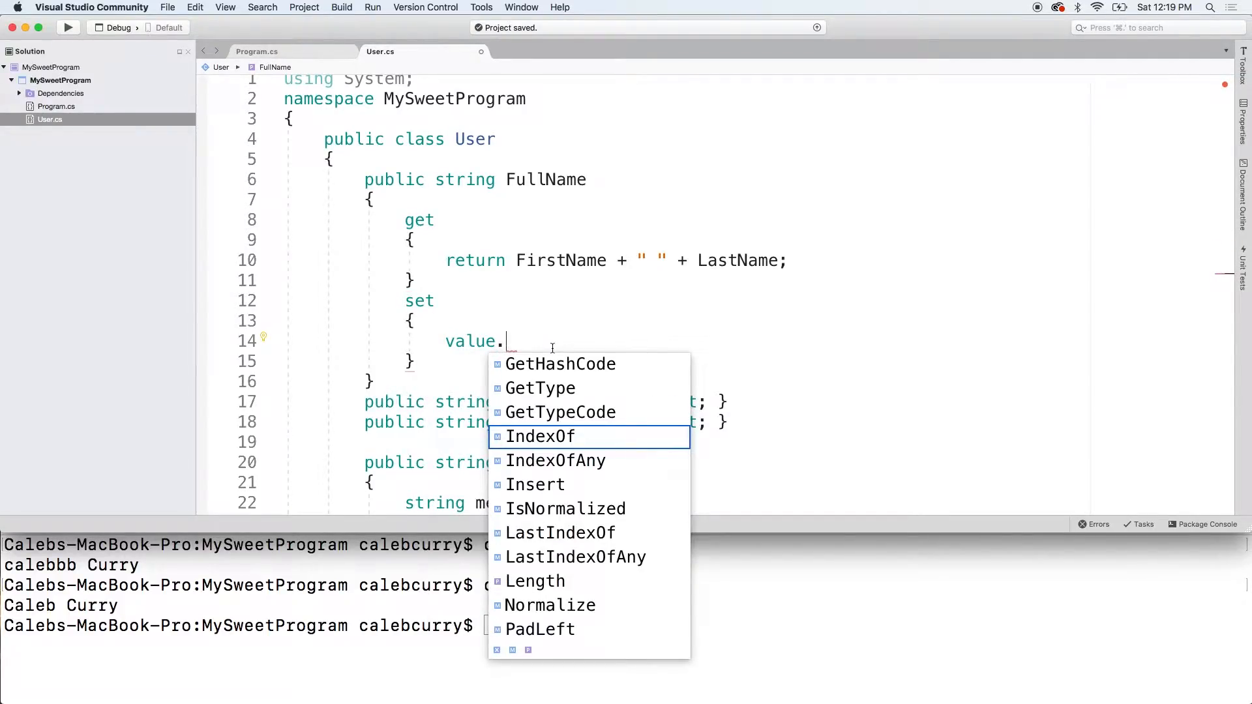
text(sub)
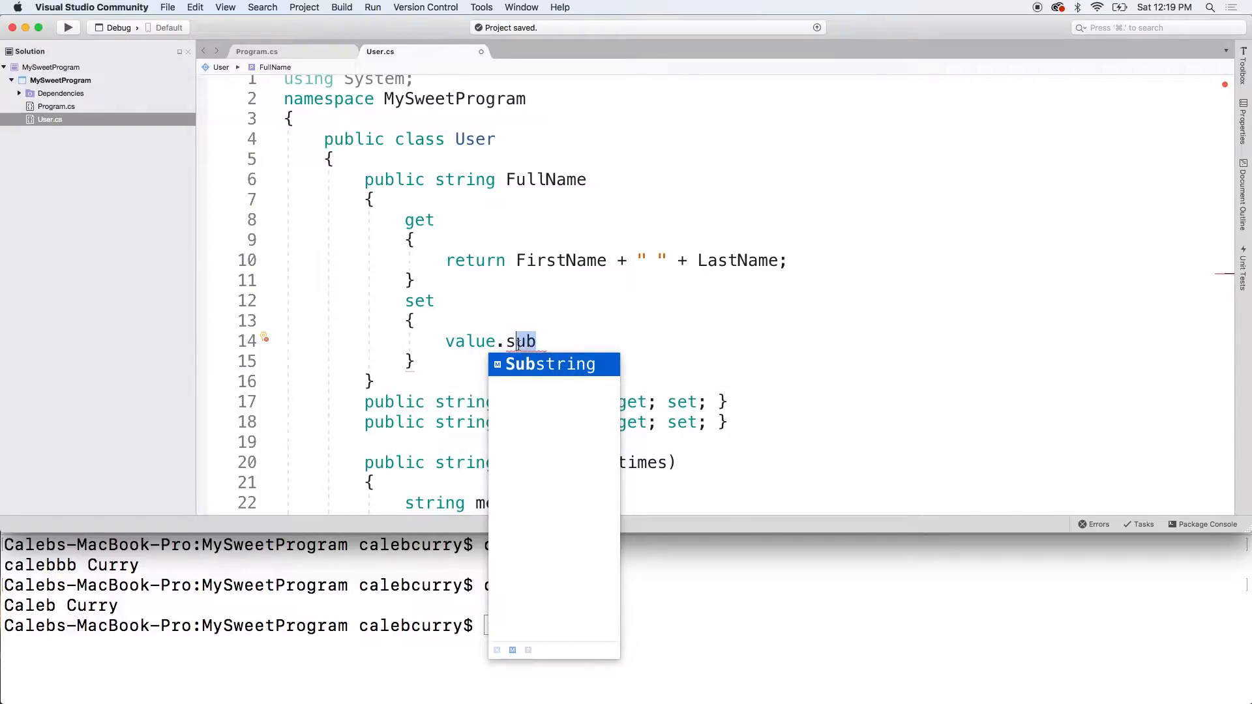
text(po)
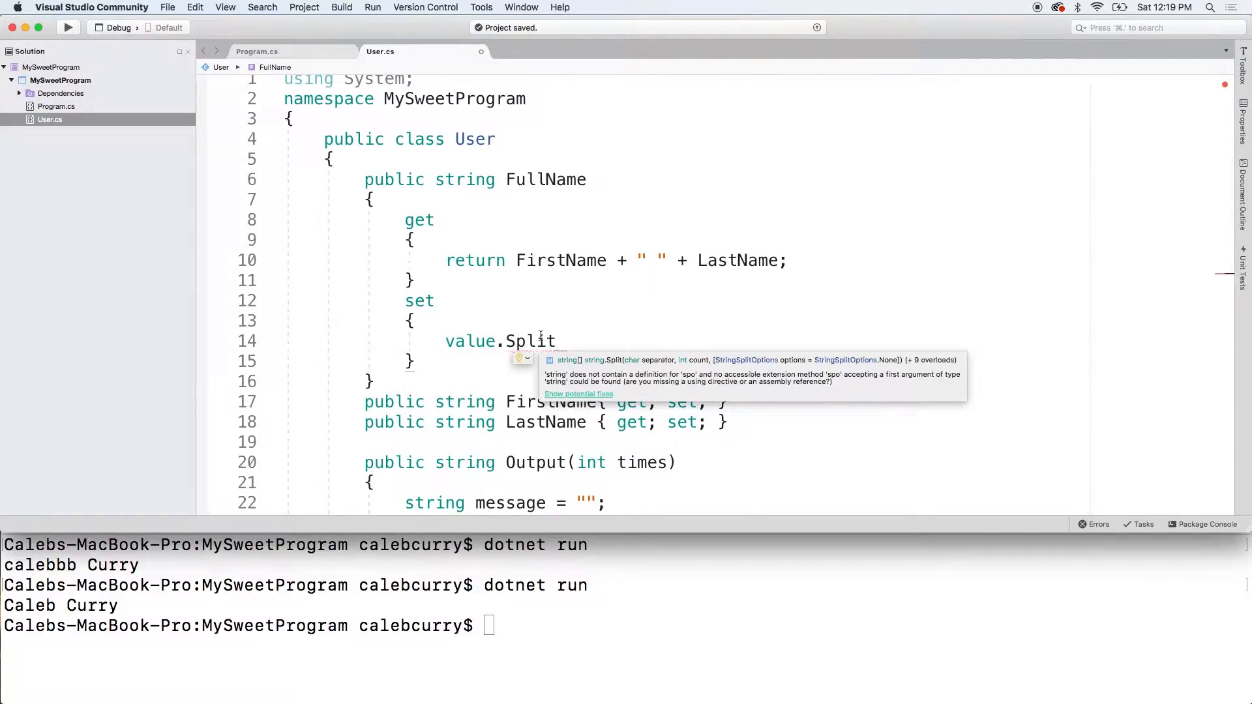
double_click(530, 341)
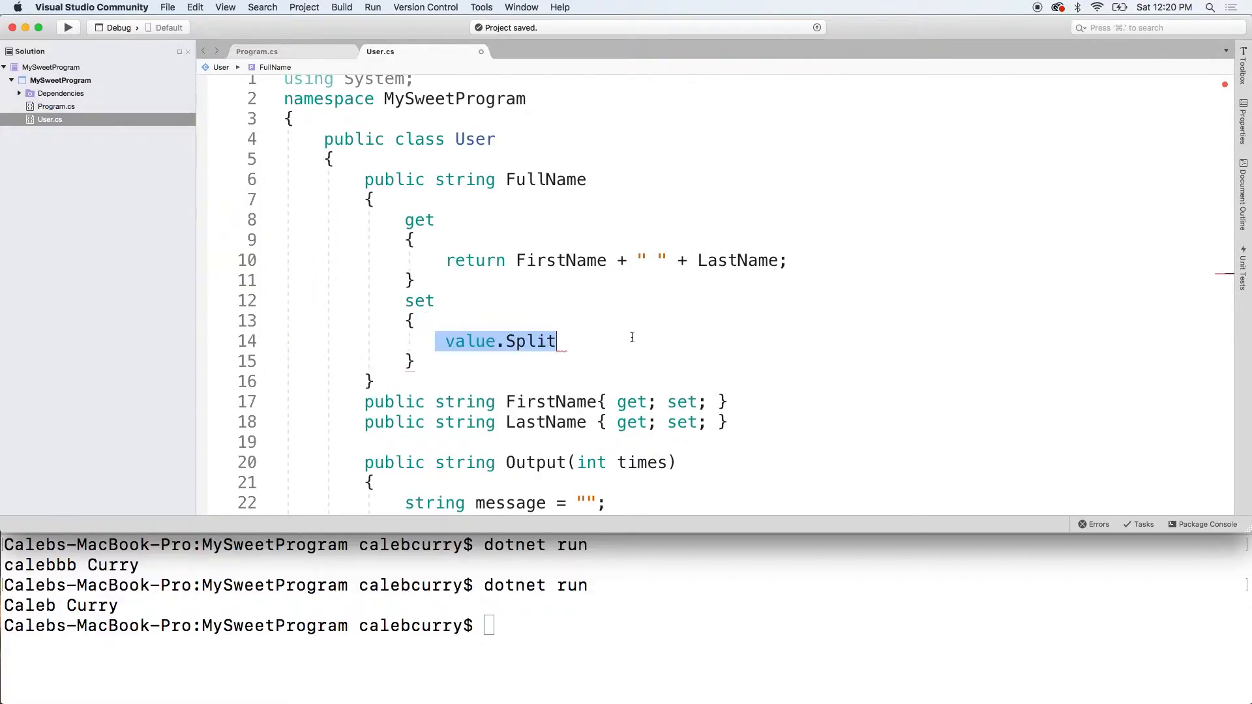
key(Backspace)
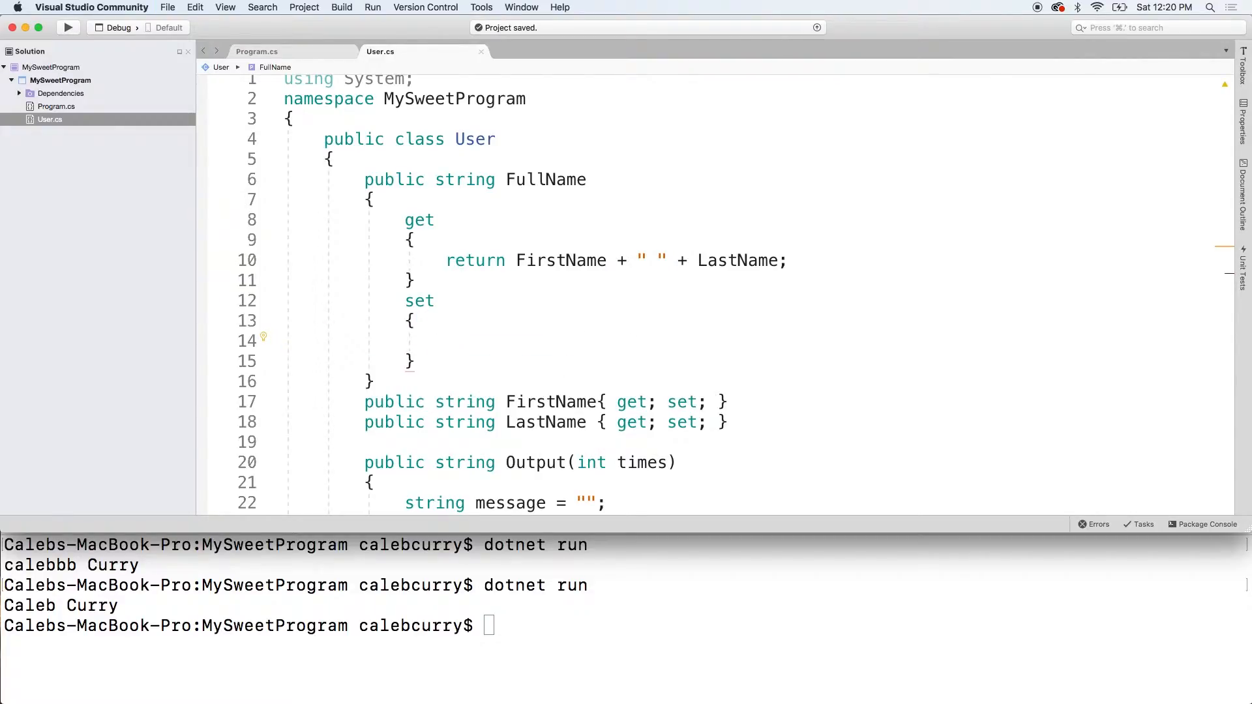